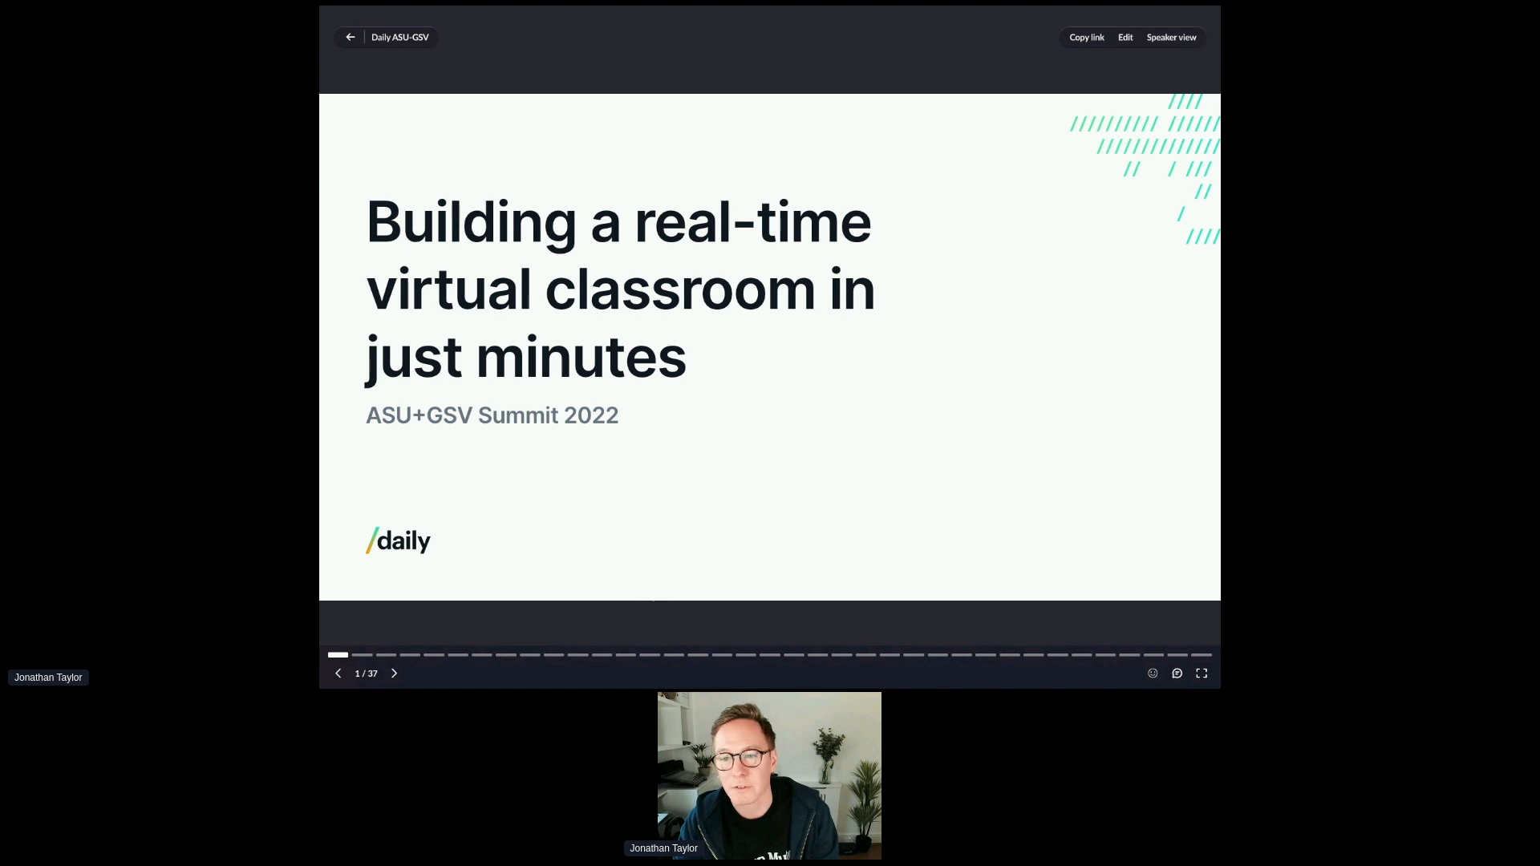
Step through the opening slides, revealing the Yes! and Double yes! answers along the way
{"action": "left_click", "coordinate": [395, 672]}
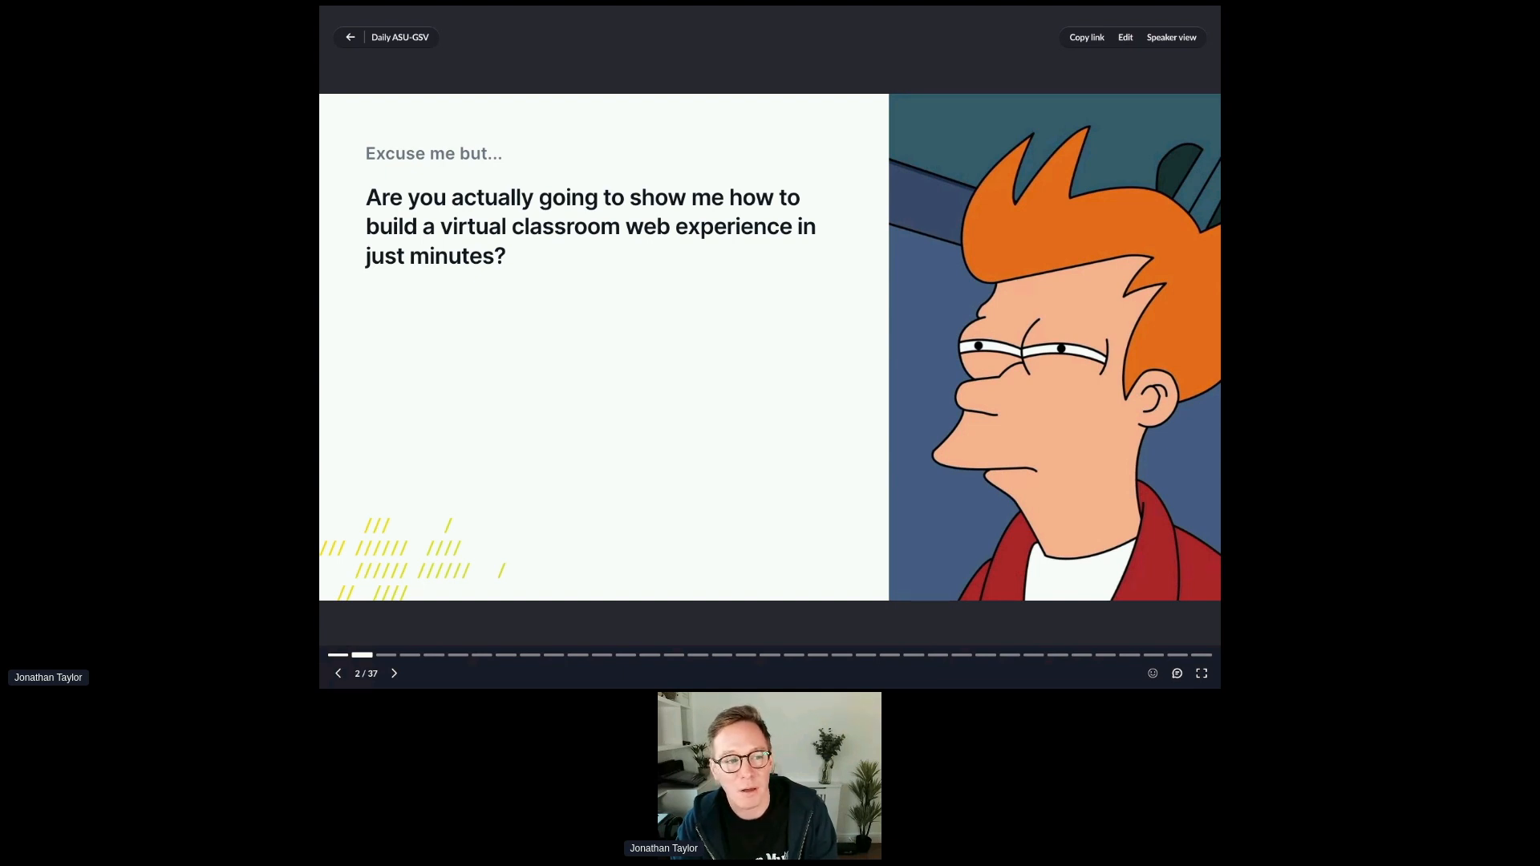
{"action": "left_click", "coordinate": [393, 671]}
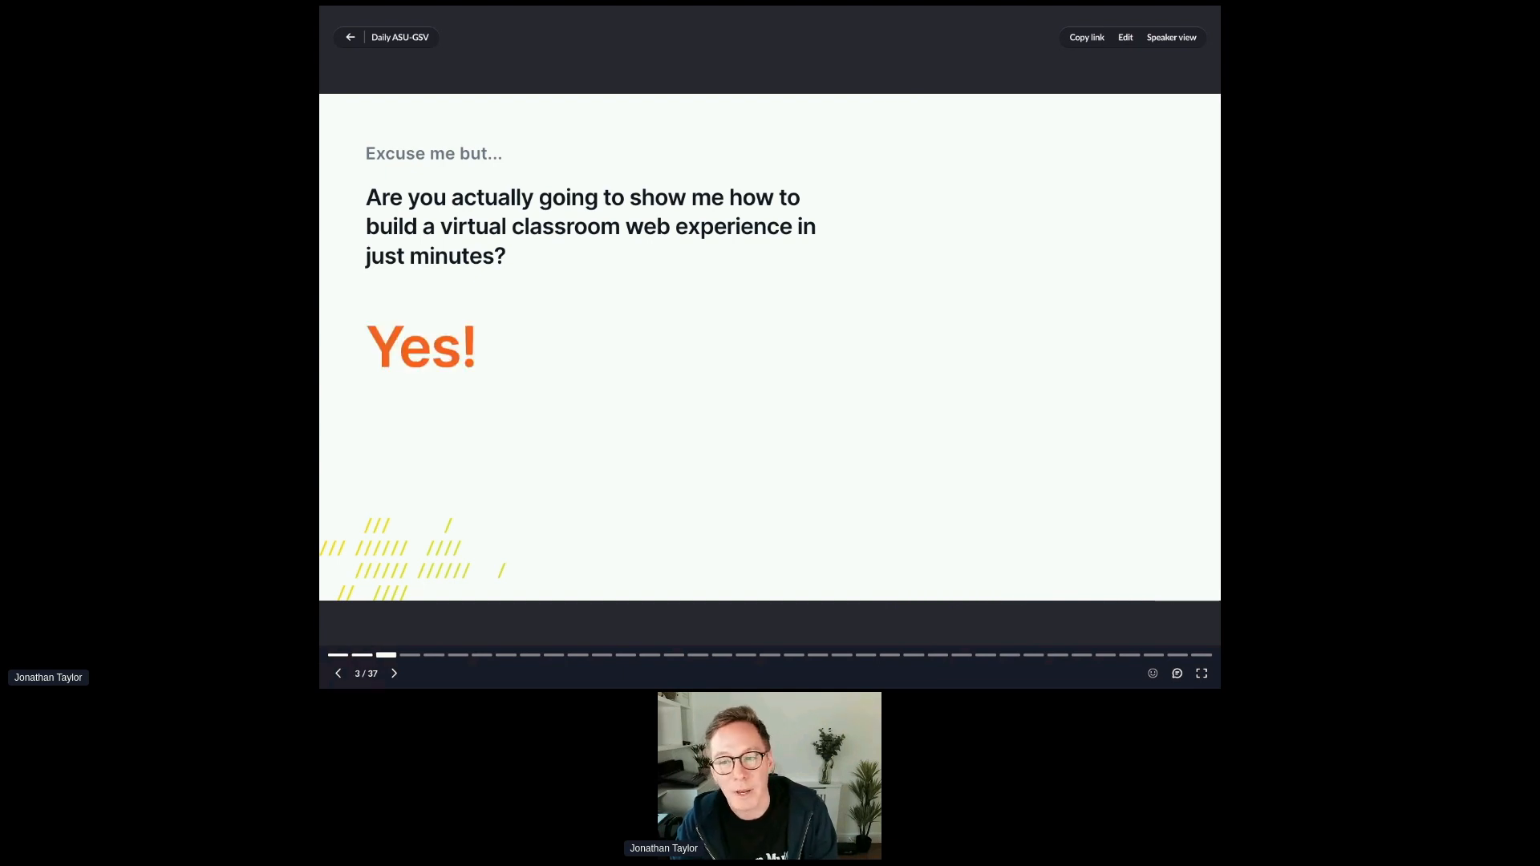
{"action": "left_click", "coordinate": [393, 672]}
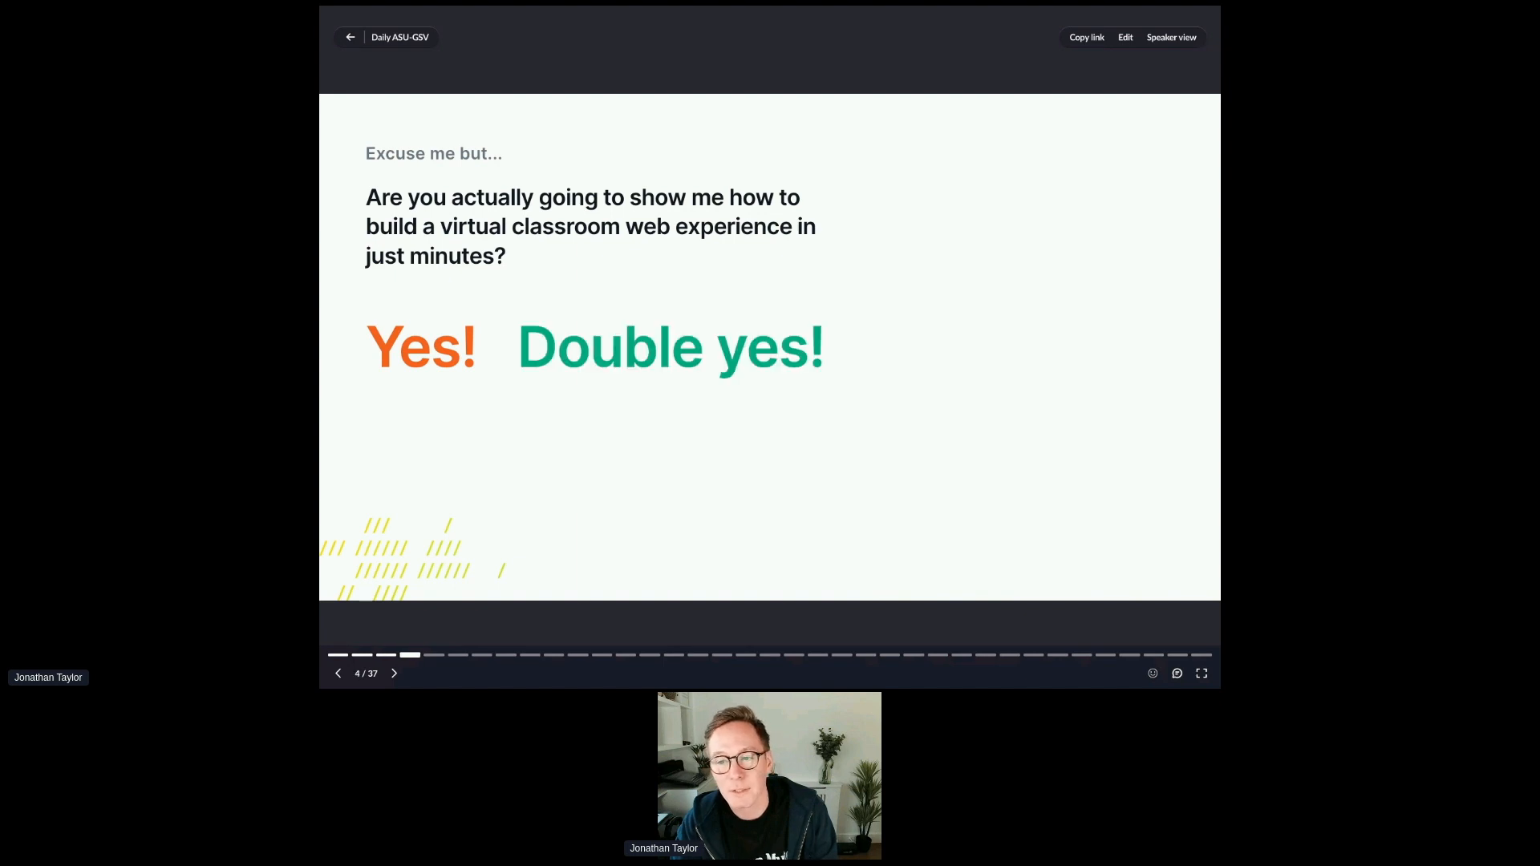
{"action": "left_click", "coordinate": [393, 675]}
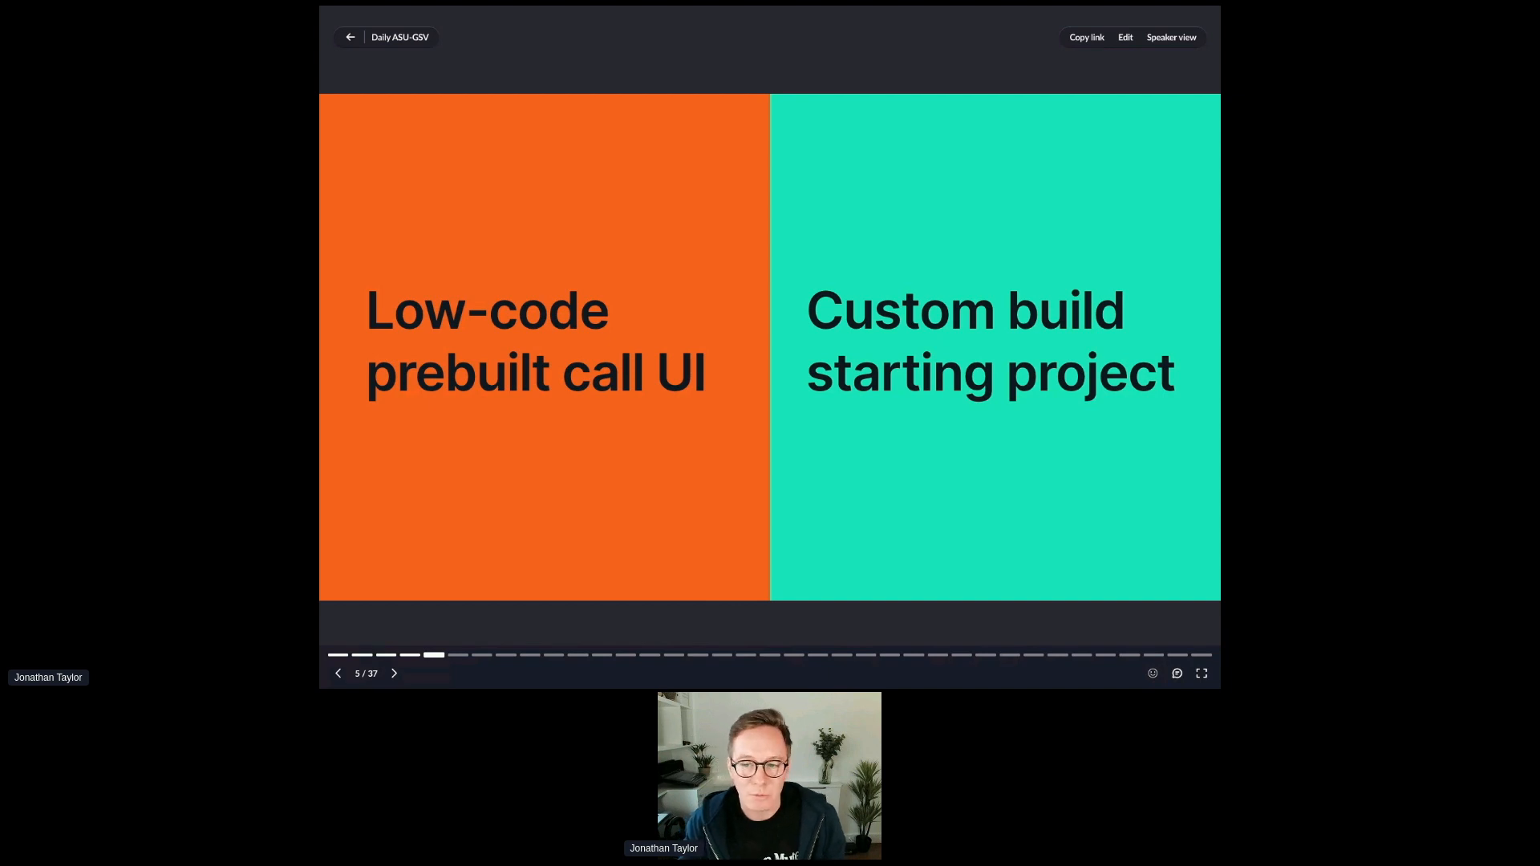
Move past the low-code versus custom build slide toward the e-learning statistics
{"action": "left_click", "coordinate": [394, 673]}
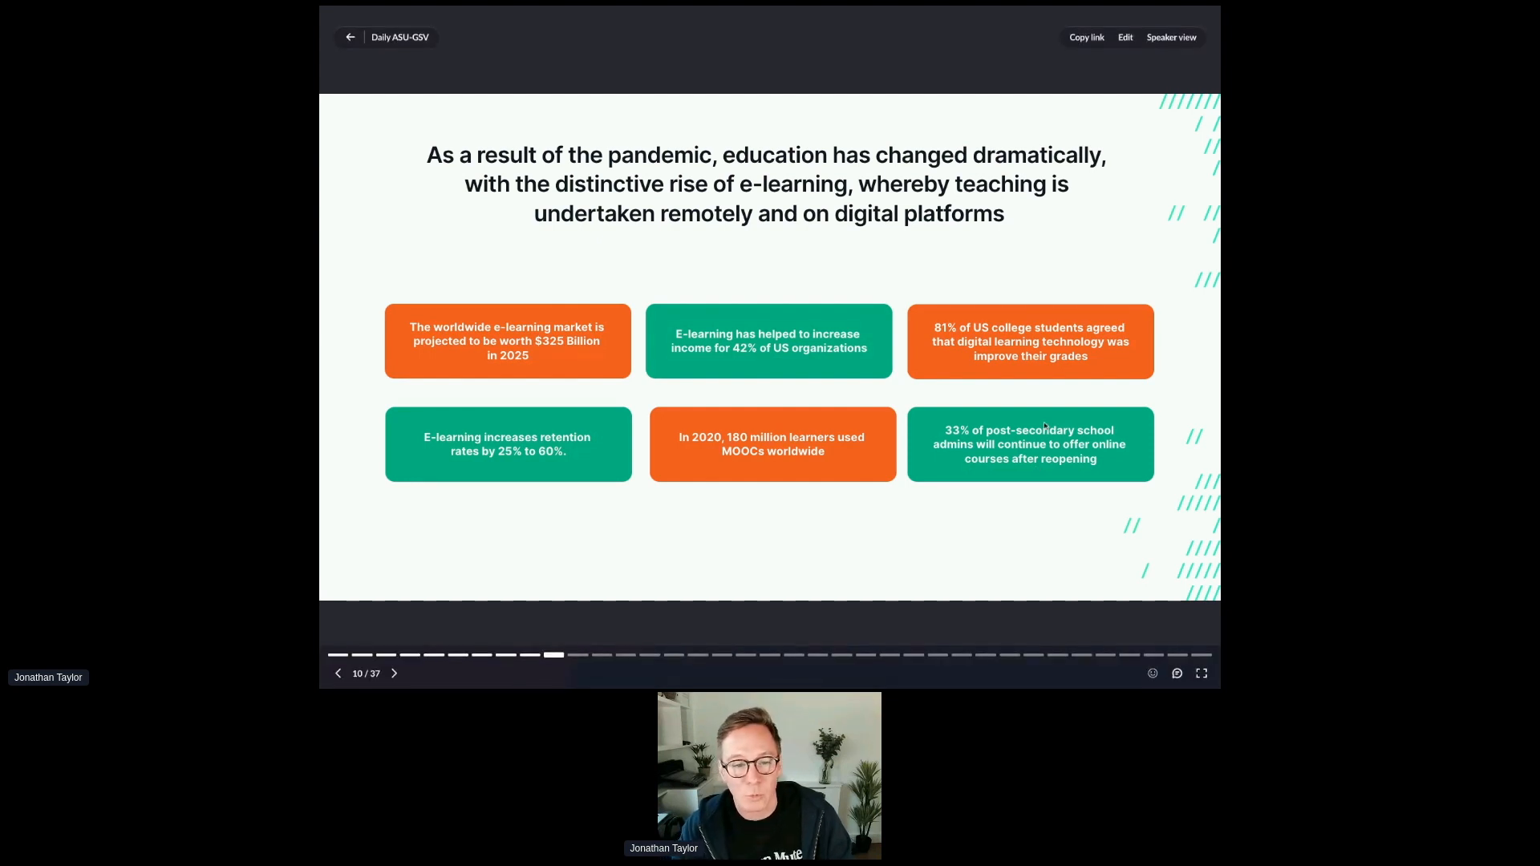
Move past the e-learning statistics to the hybrid learning model slide
{"action": "left_click", "coordinate": [393, 672]}
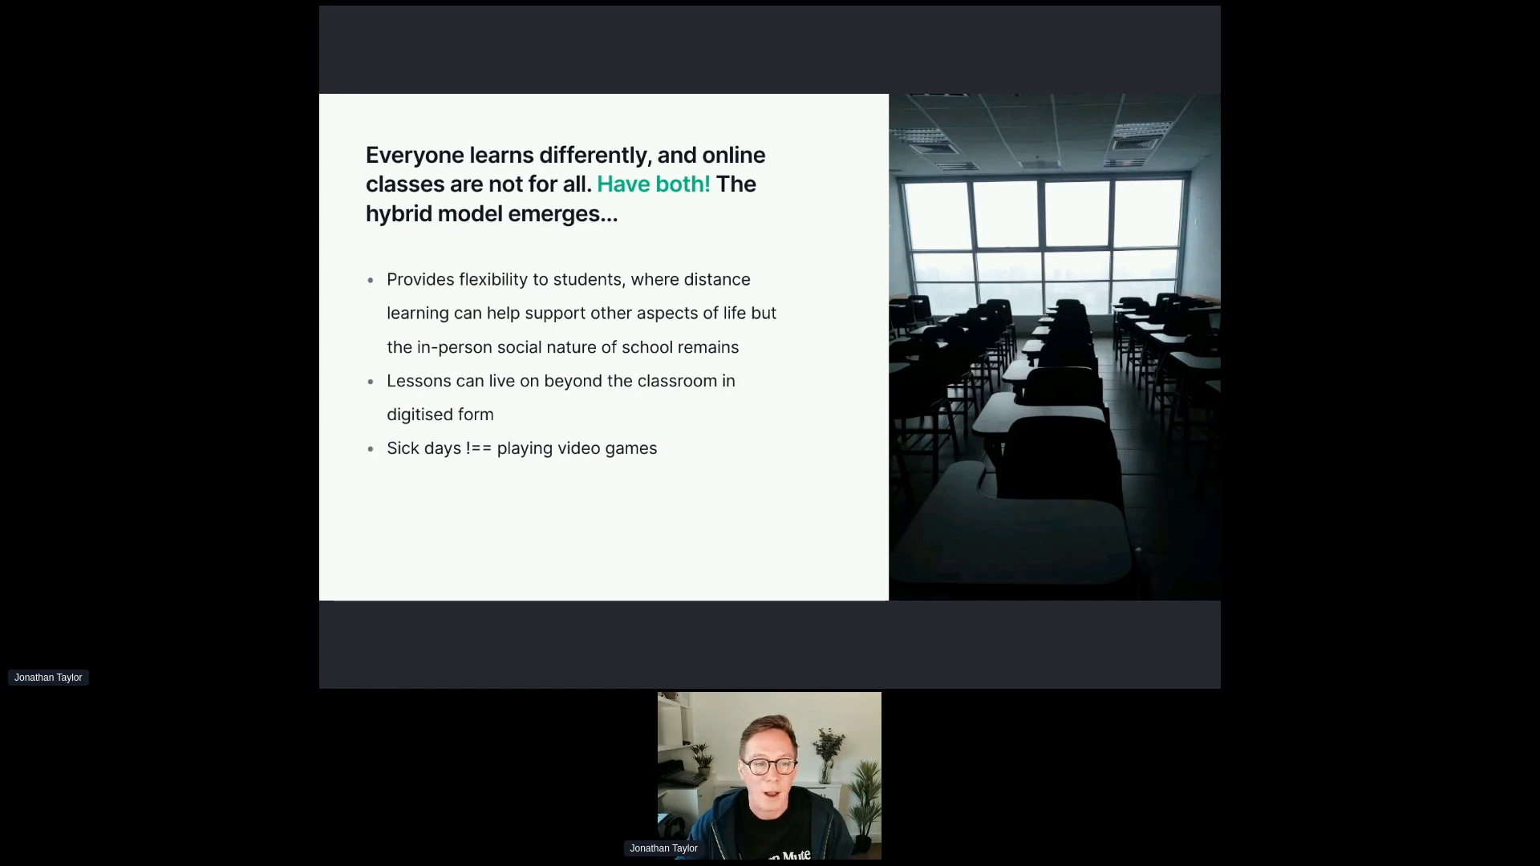
{"action": "key", "text": "Right"}
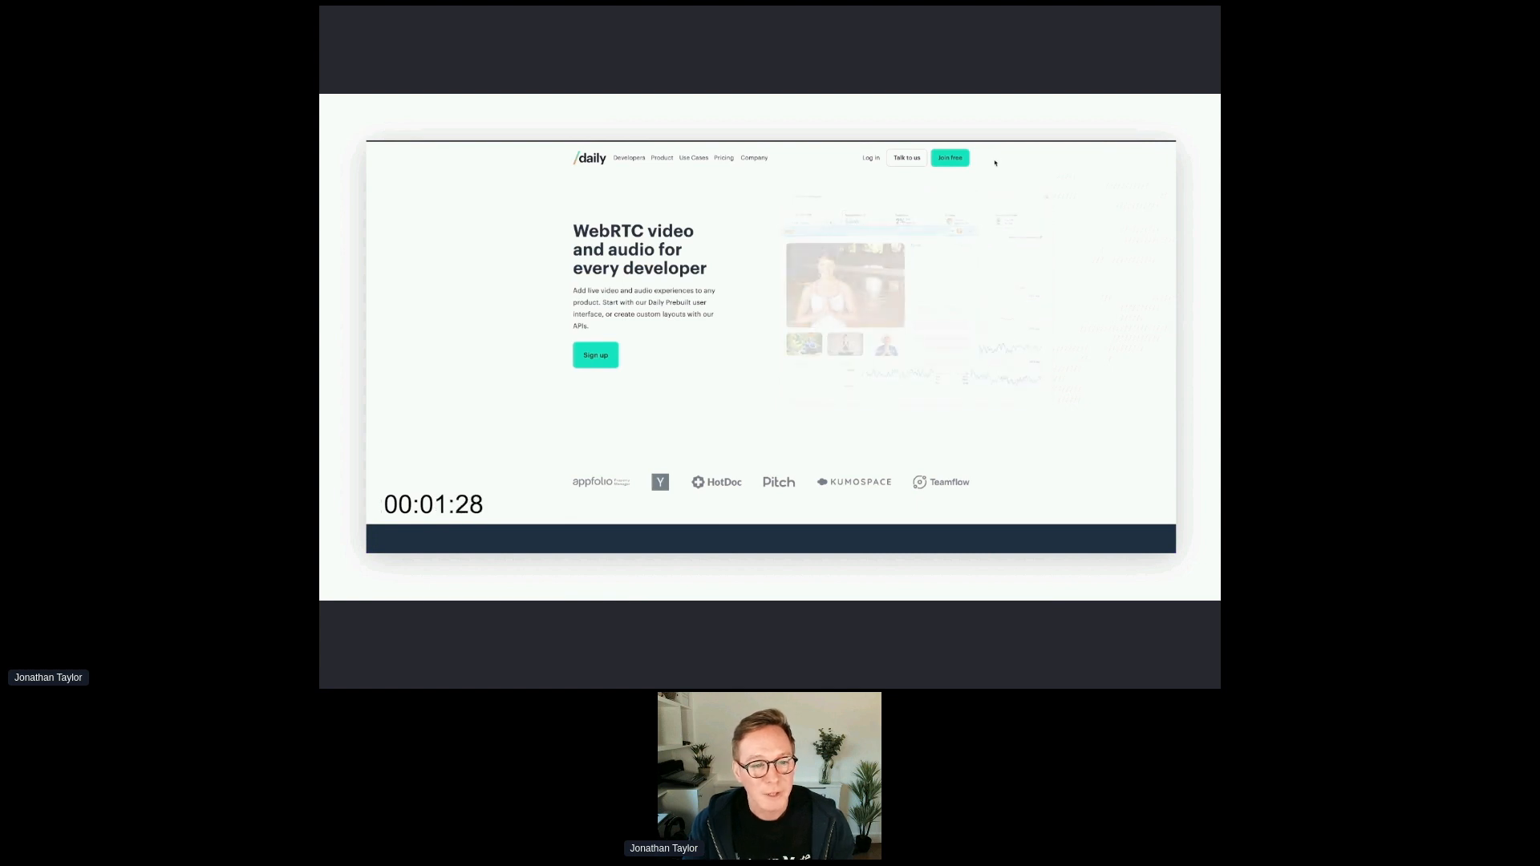
{"action": "left_click", "coordinate": [948, 157]}
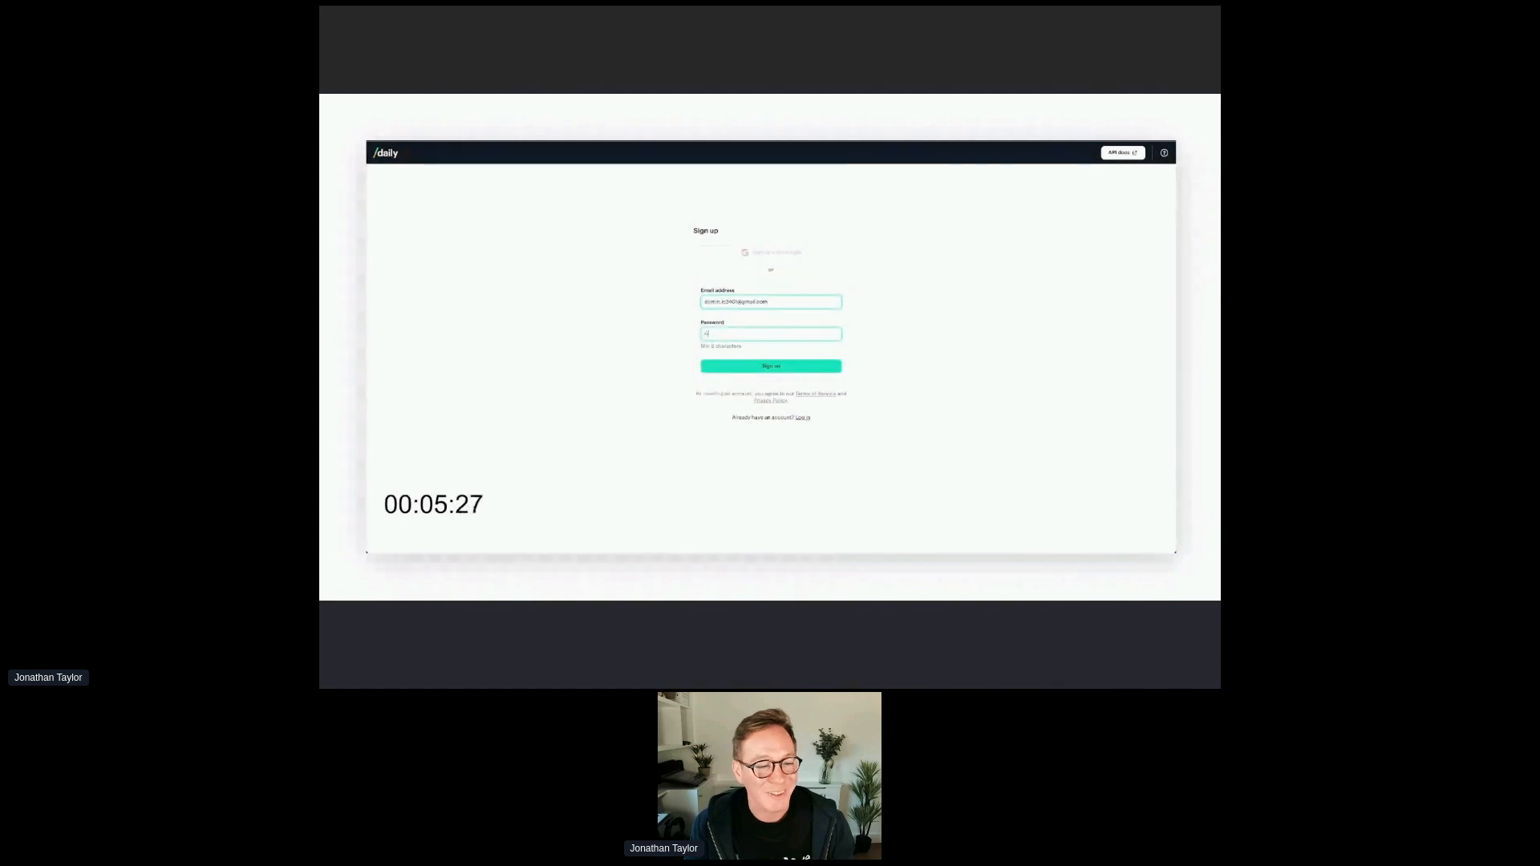
{"action": "type", "text": "password"}
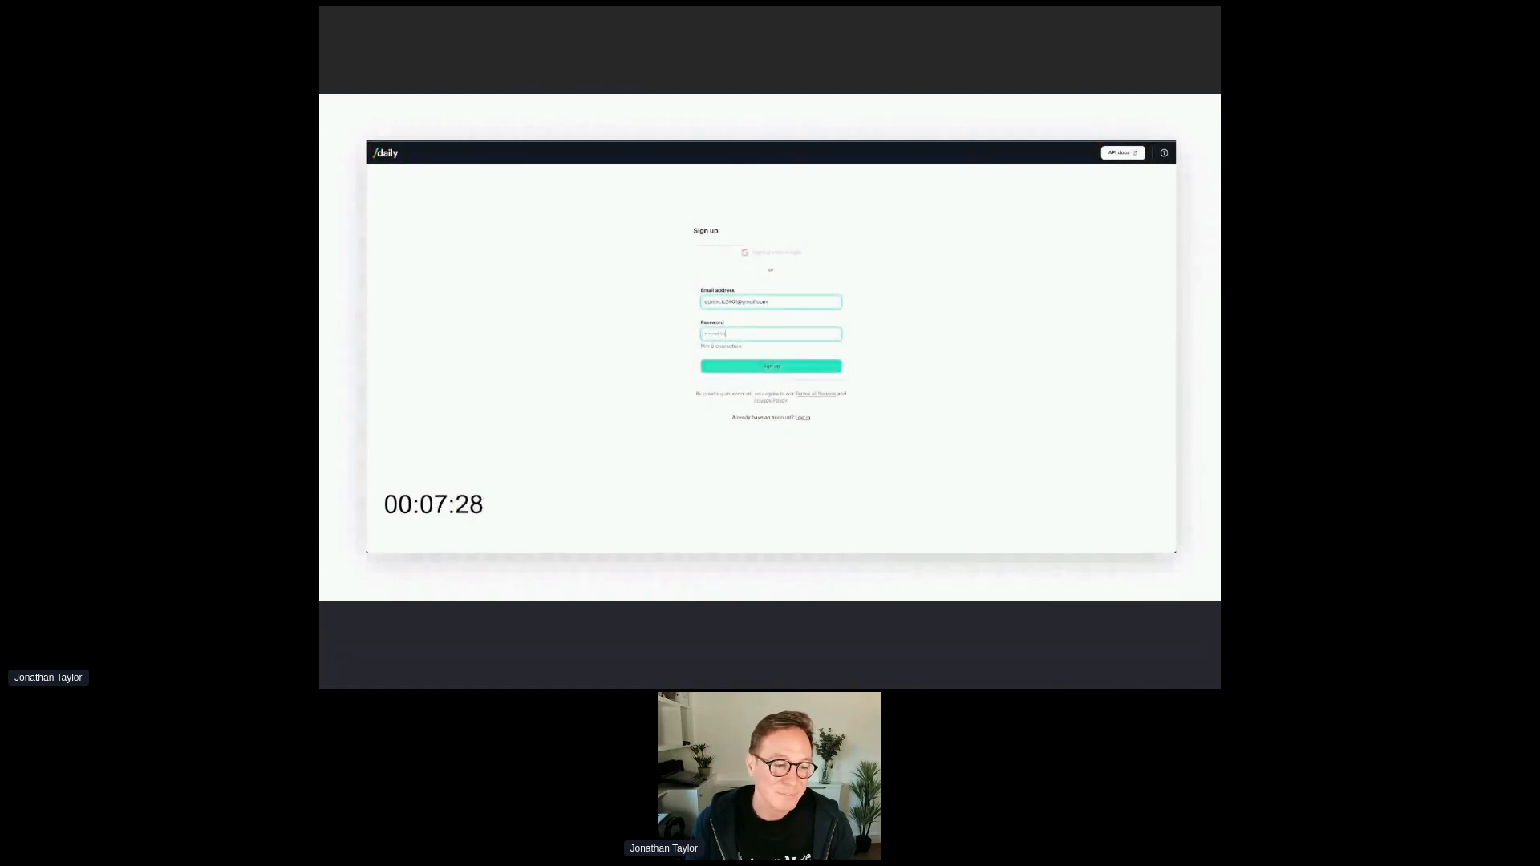
{"action": "left_click", "coordinate": [770, 366]}
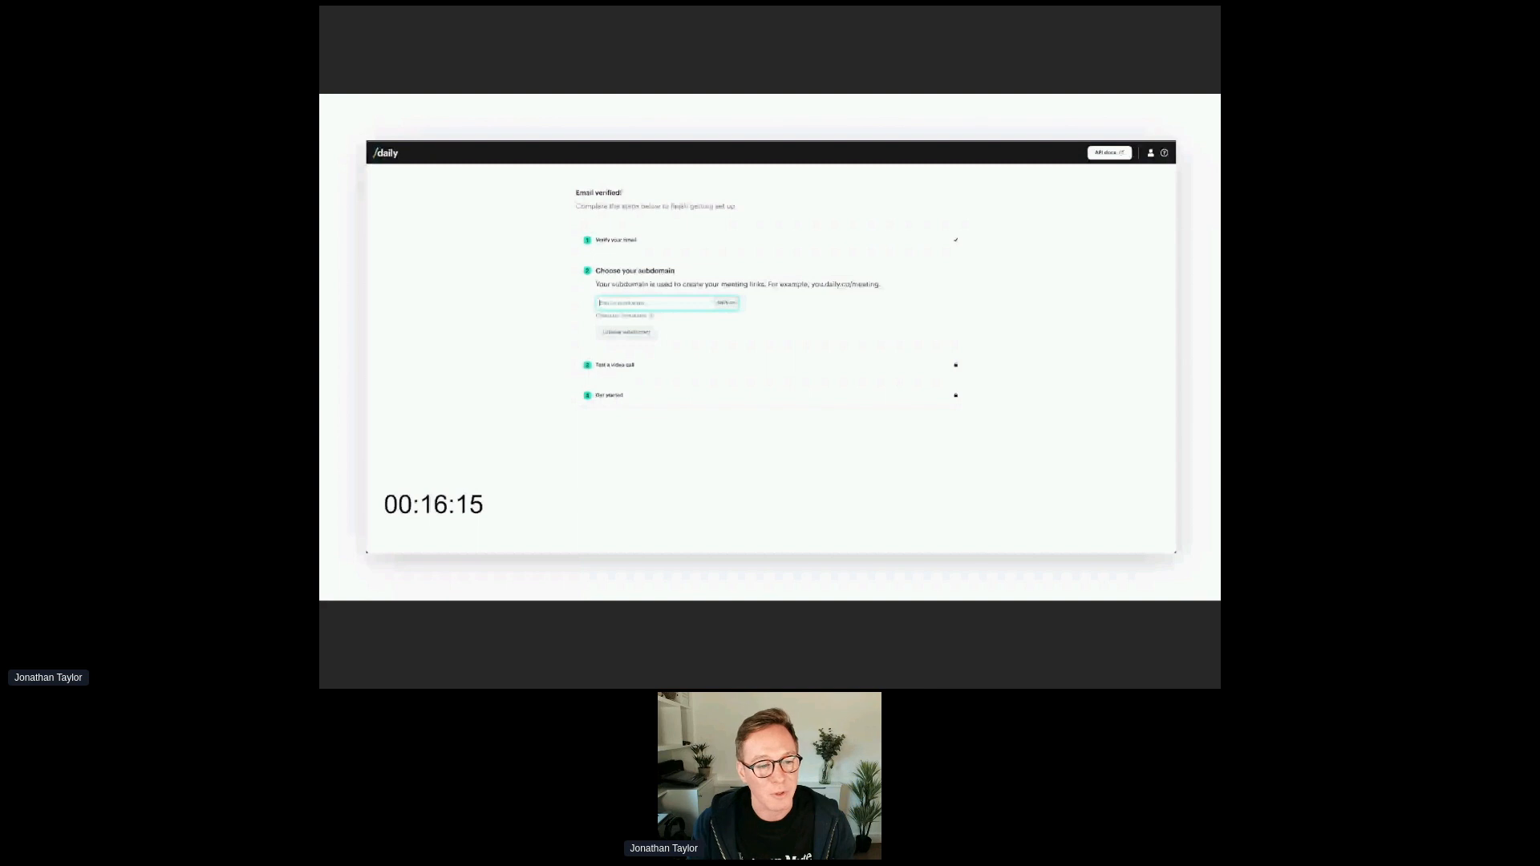
Claim the subdomain 'yourdomain2401', skip the test call and continue into the dashboard
{"action": "type", "text": "yourdomain2401"}
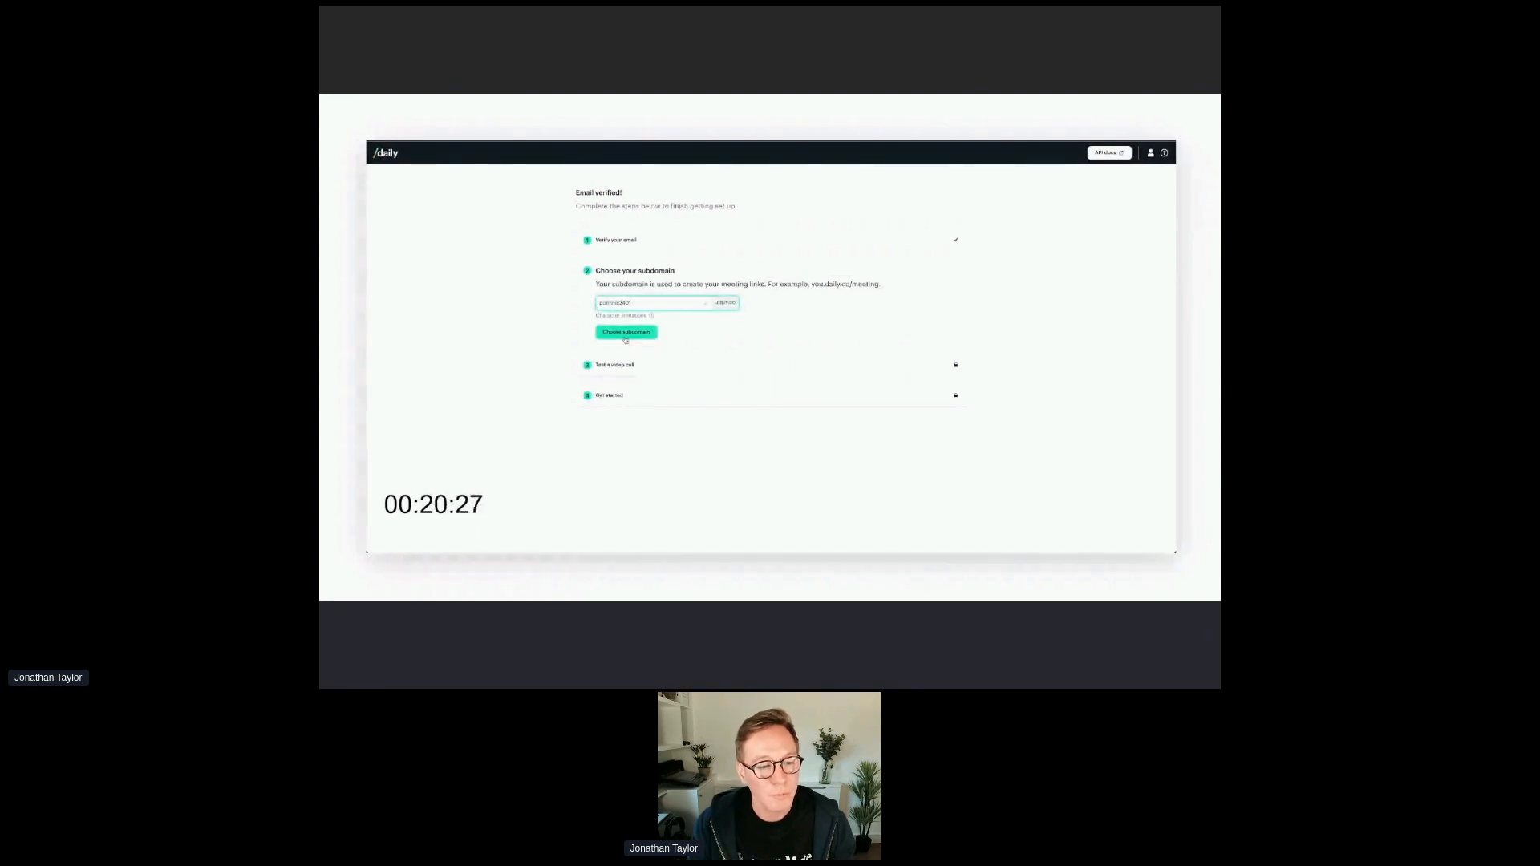
{"action": "left_click", "coordinate": [625, 330]}
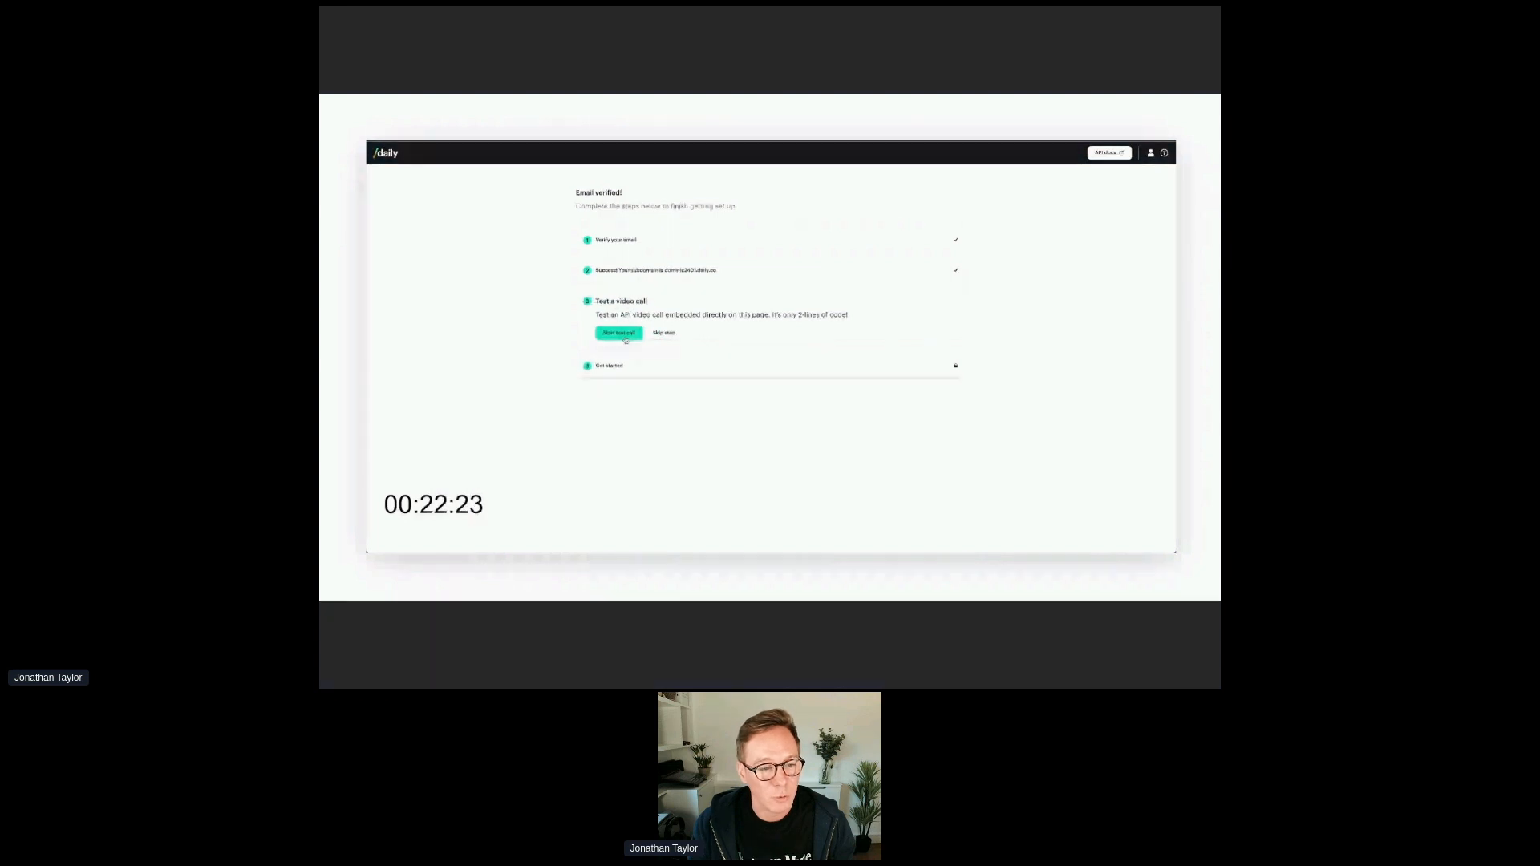
{"action": "left_click", "coordinate": [664, 332]}
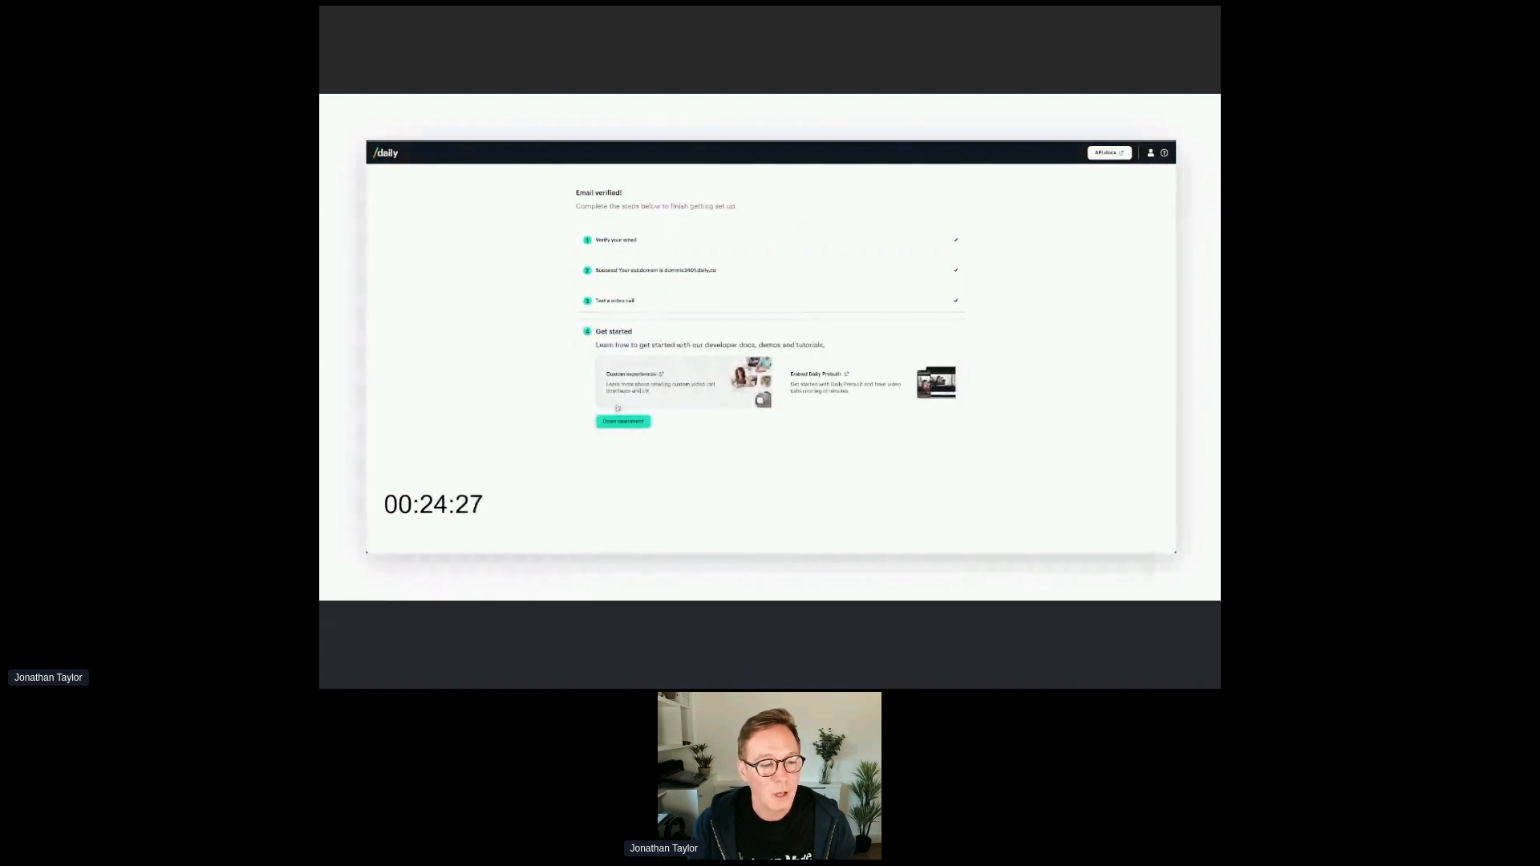
{"action": "left_click", "coordinate": [622, 420]}
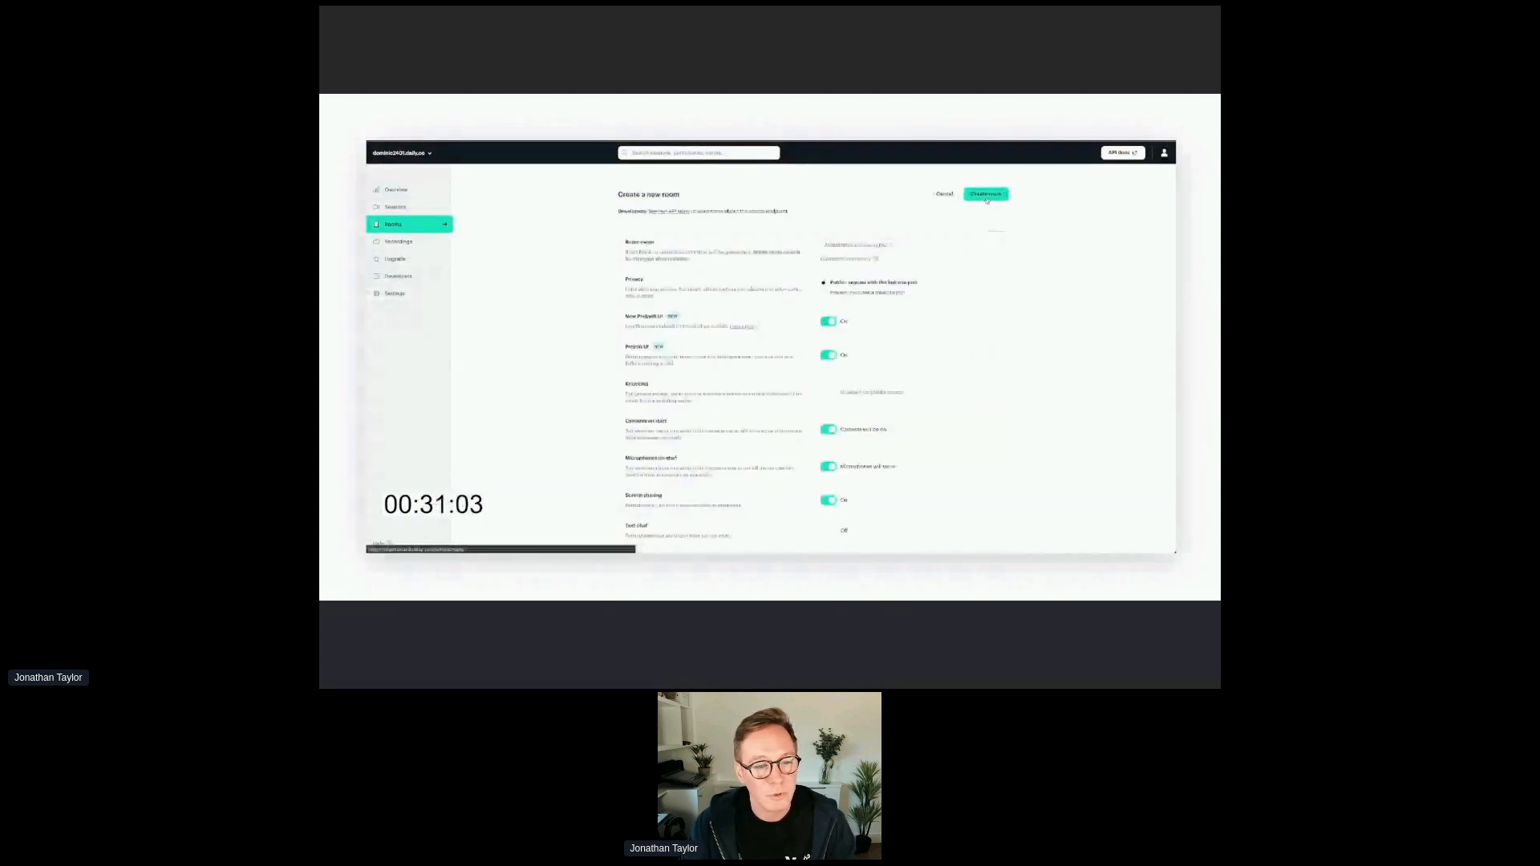
Create a named room in the Daily dashboard and confirm it in the dialog
{"action": "left_click", "coordinate": [908, 244]}
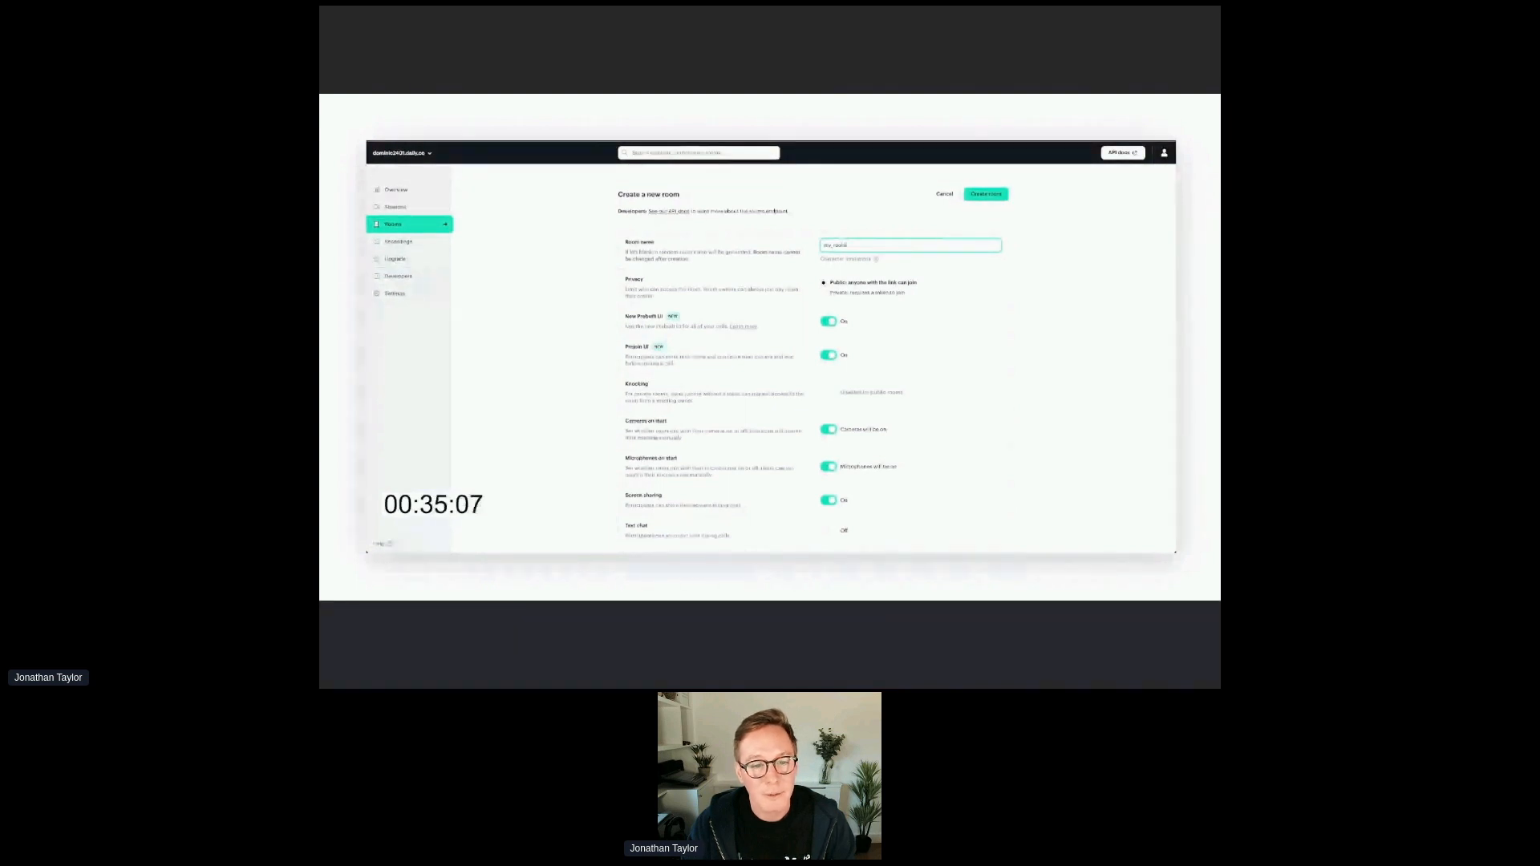
{"action": "left_click", "coordinate": [984, 194]}
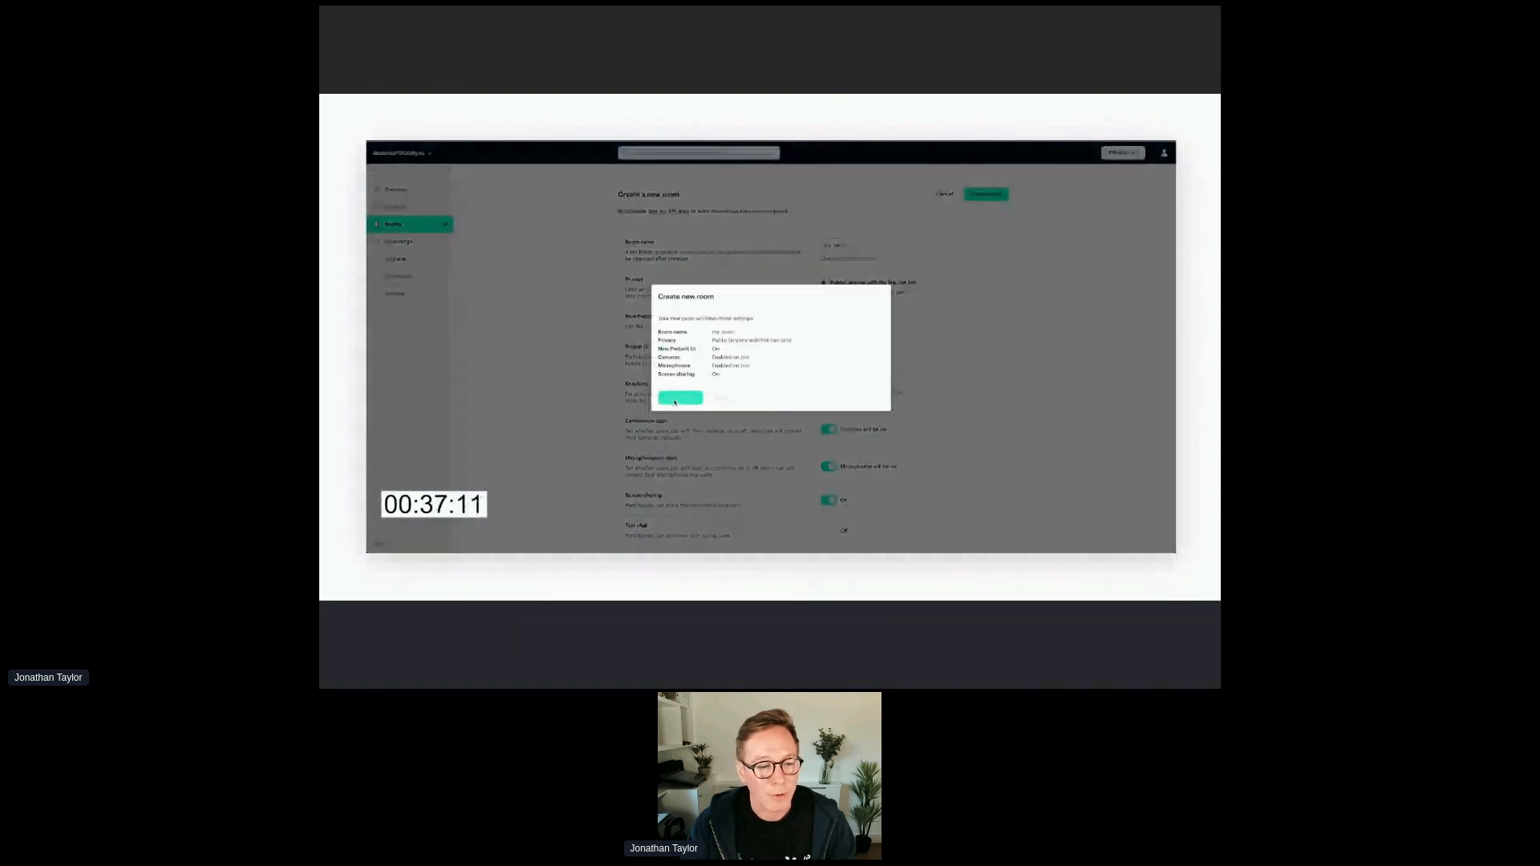
{"action": "left_click", "coordinate": [679, 397]}
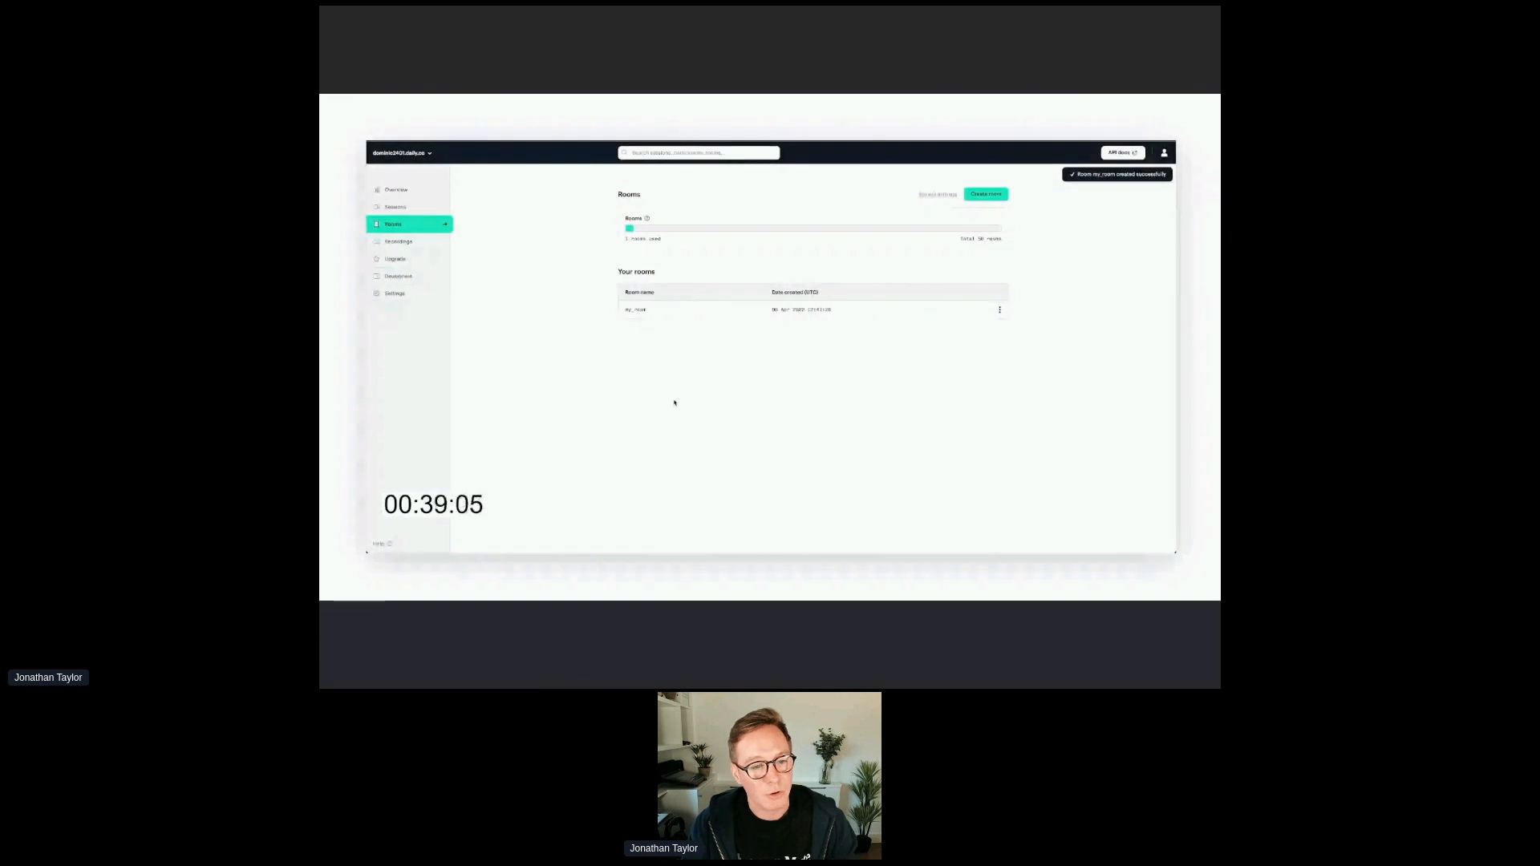
{"action": "left_click", "coordinate": [635, 309]}
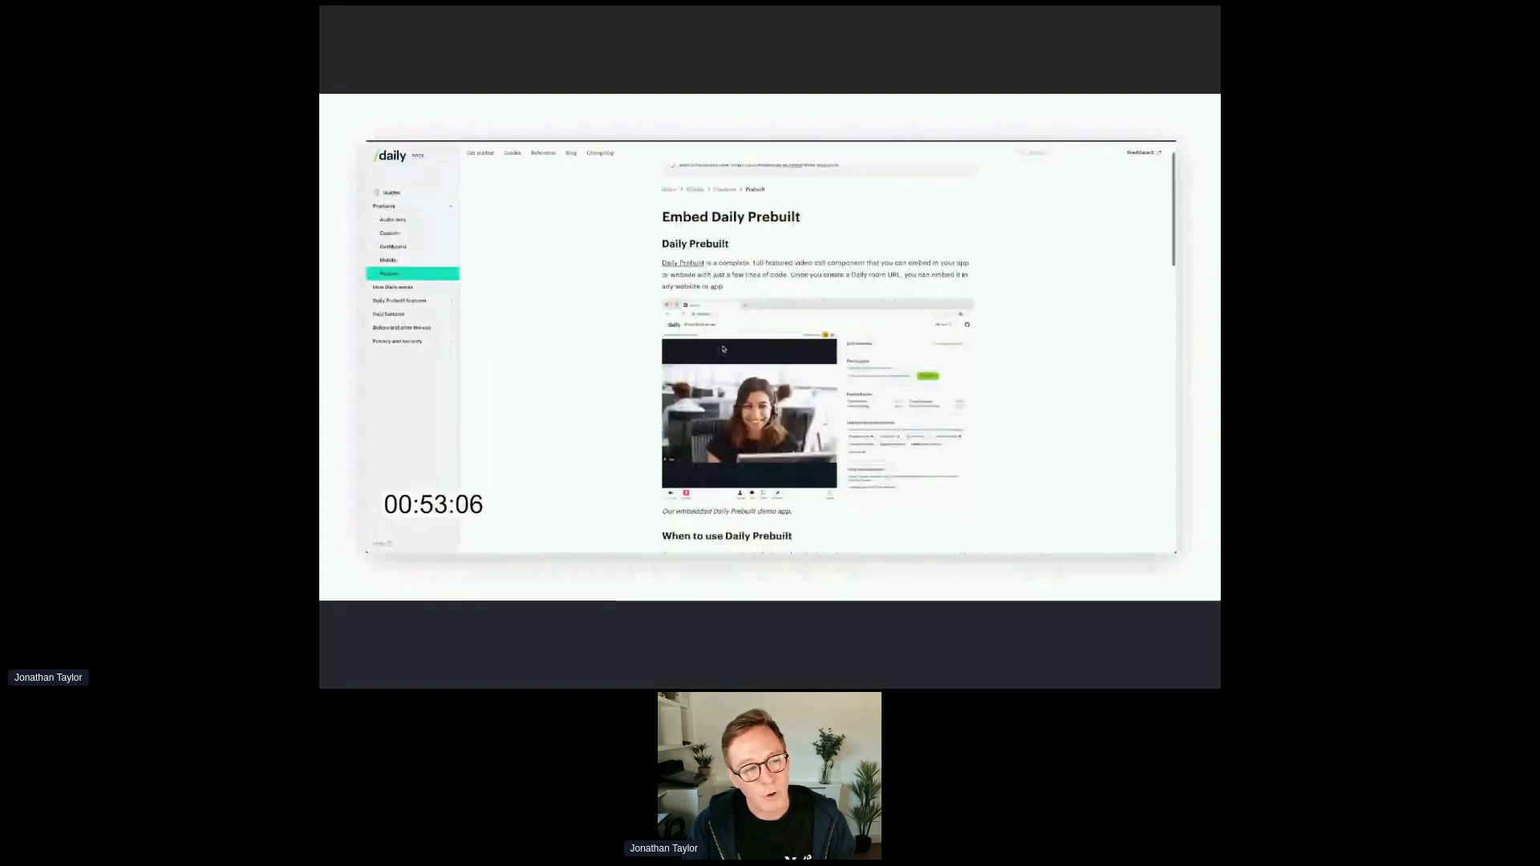
Let the slide 17 demo video run to 01:41 and continue past it
{"action": "scroll", "scroll_direction": "down", "scroll_amount": 3}
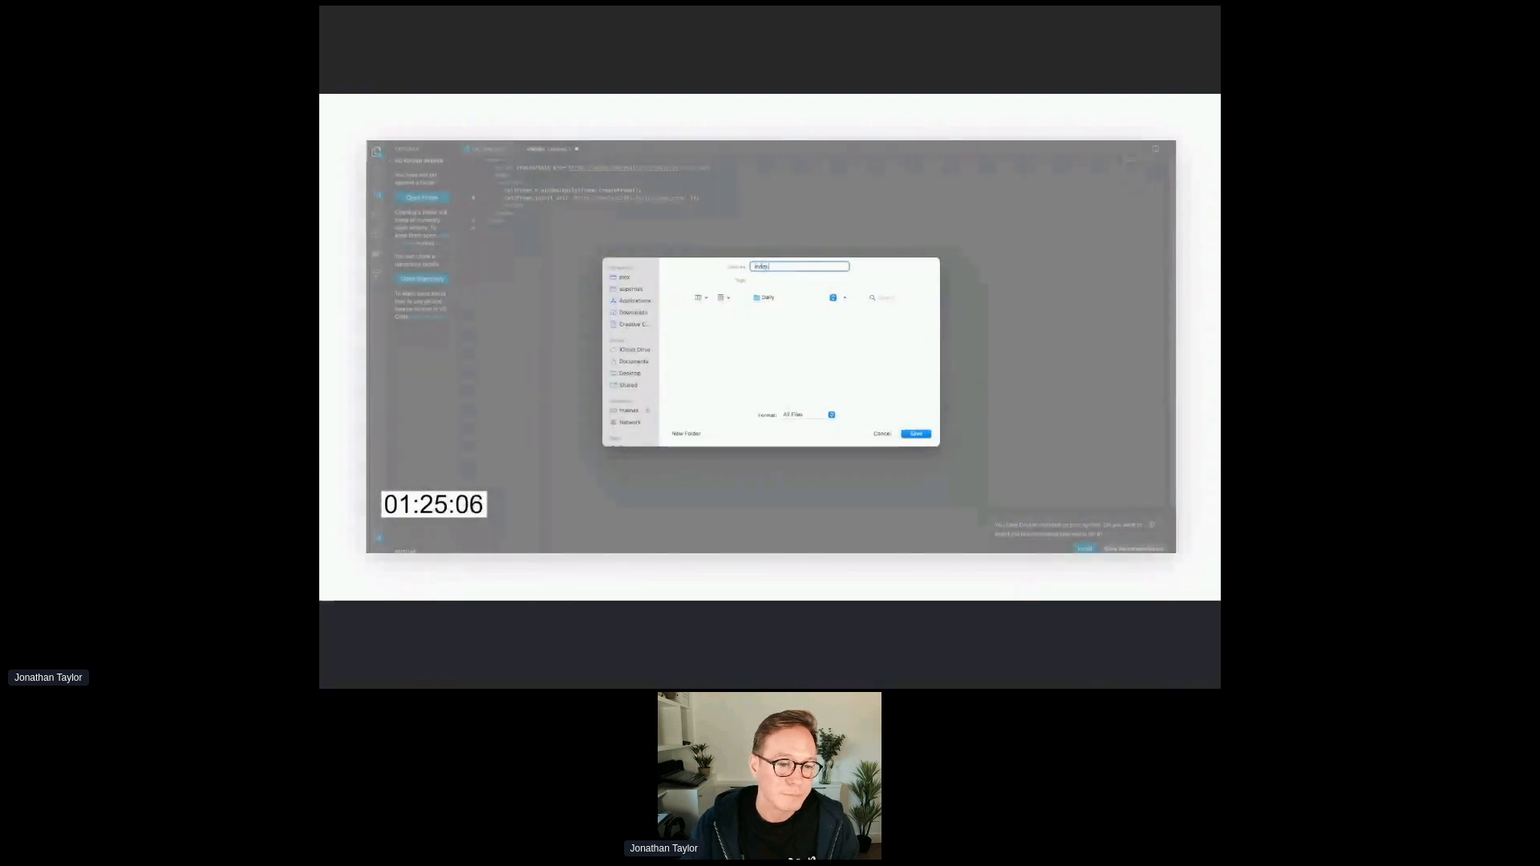
{"action": "left_click", "coordinate": [914, 433]}
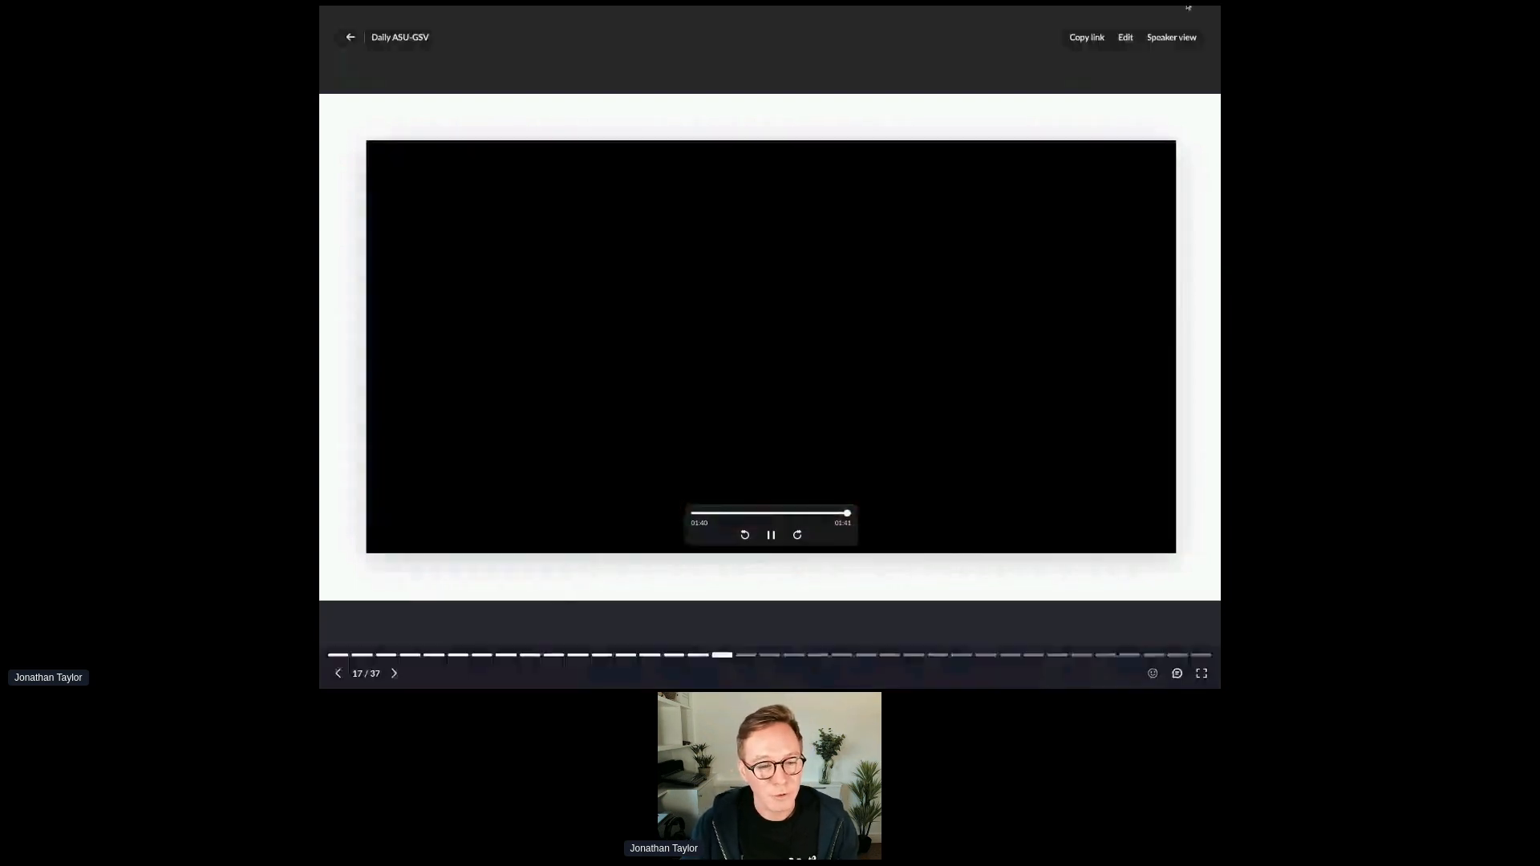
{"action": "left_click", "coordinate": [770, 536]}
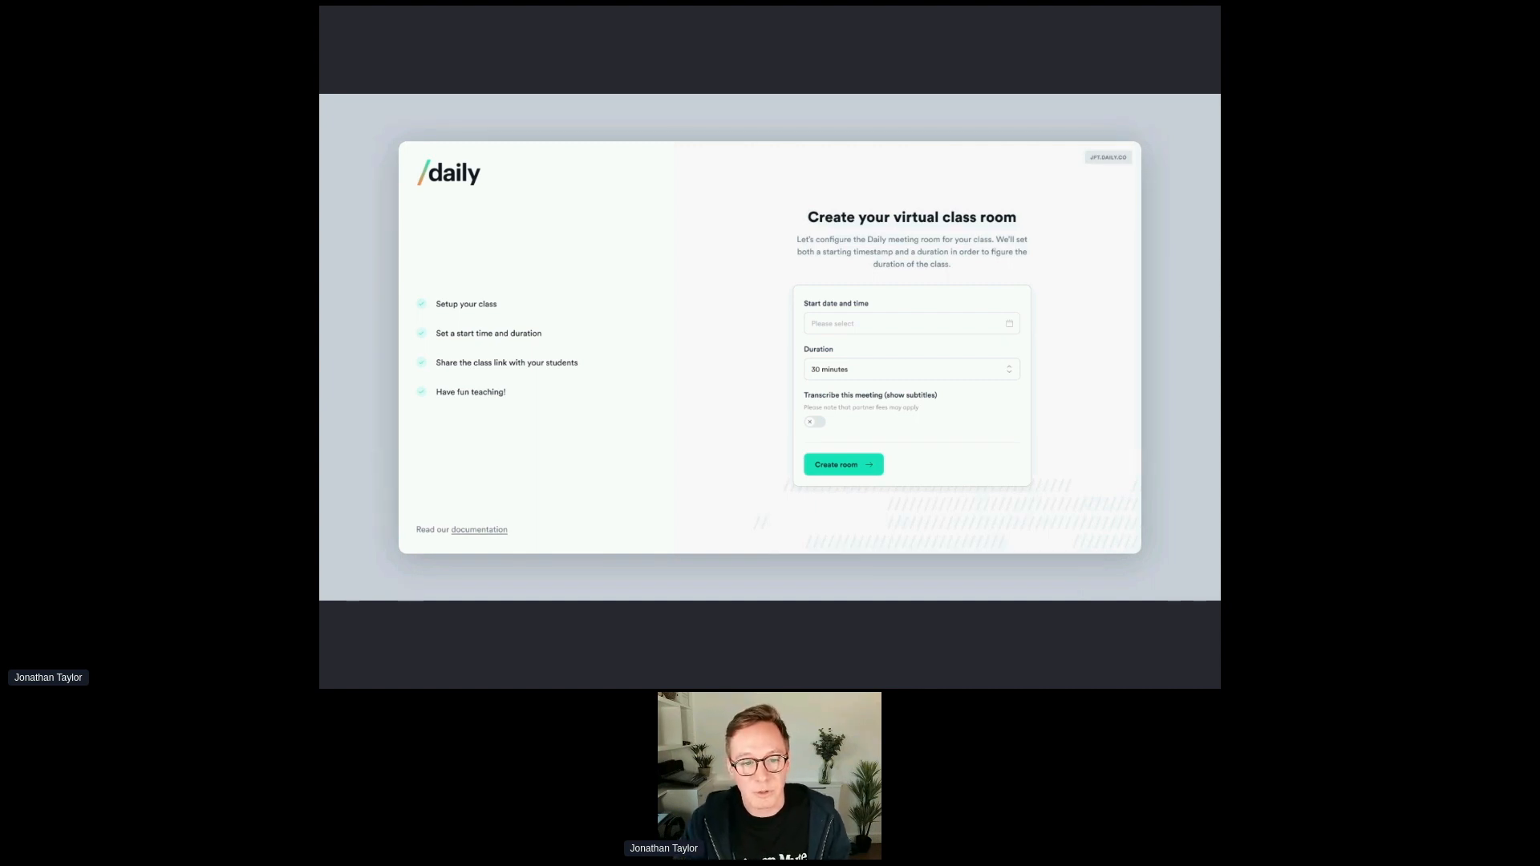
Show the Join your class screen with teacher and student options and an invite link
{"action": "left_click", "coordinate": [842, 464]}
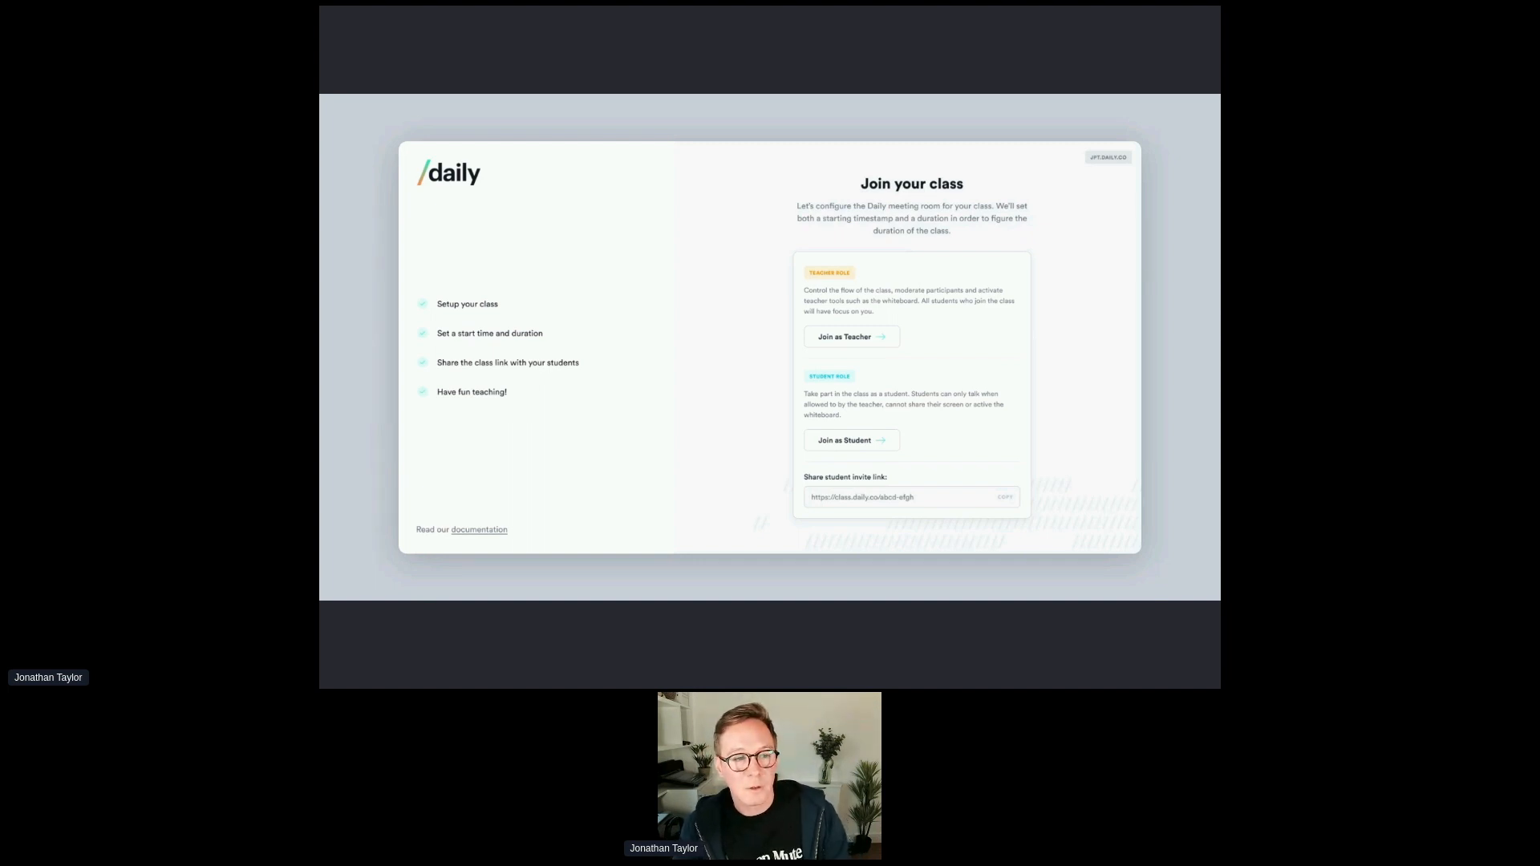
{"action": "left_click", "coordinate": [850, 337]}
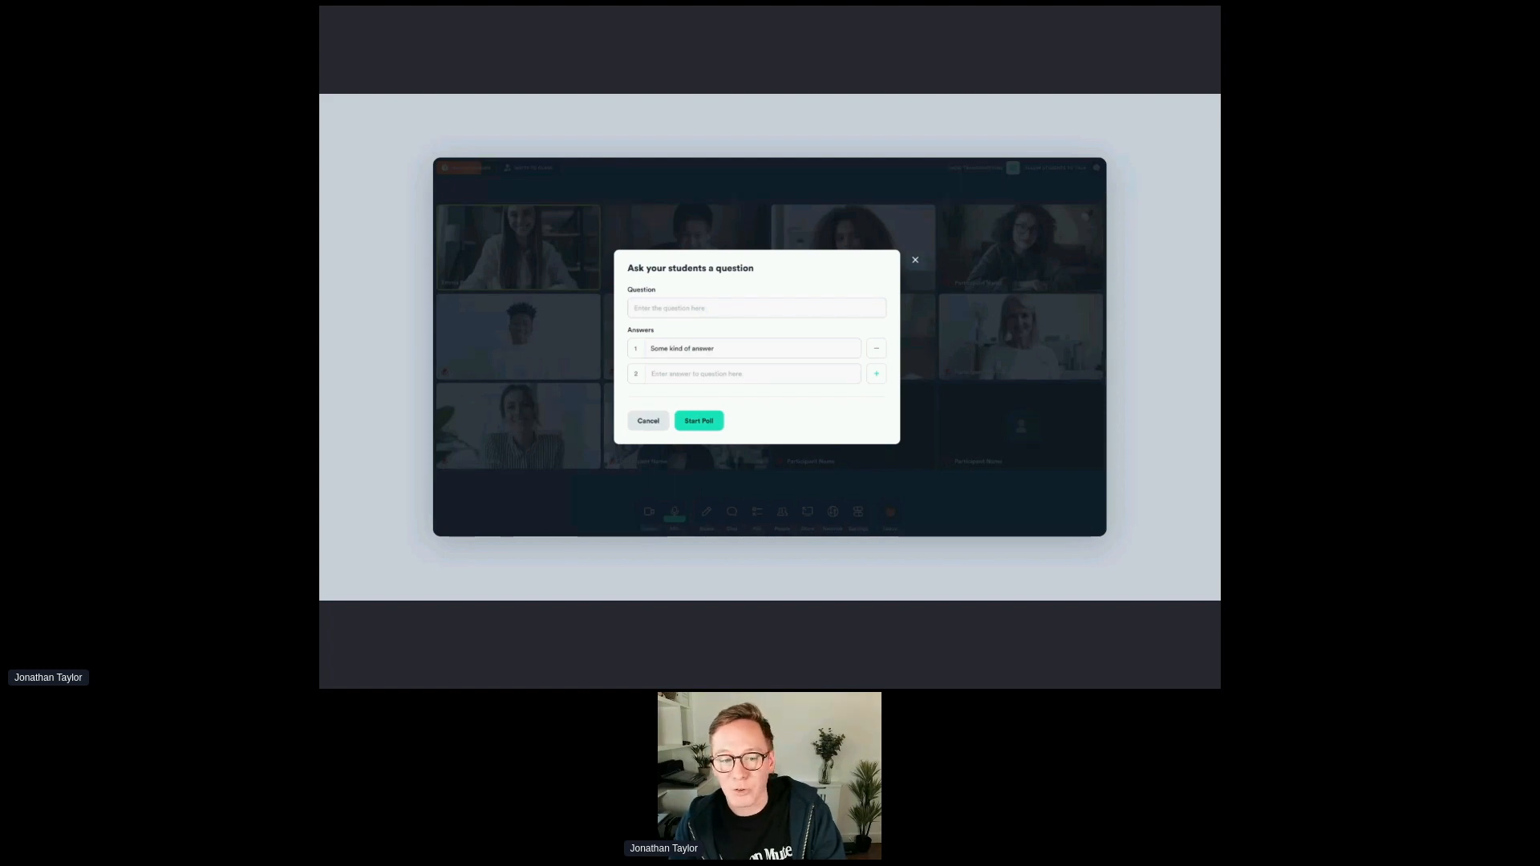
Show the 'Ask your students a question' poll dialog screenshot slide
{"action": "left_click", "coordinate": [697, 420]}
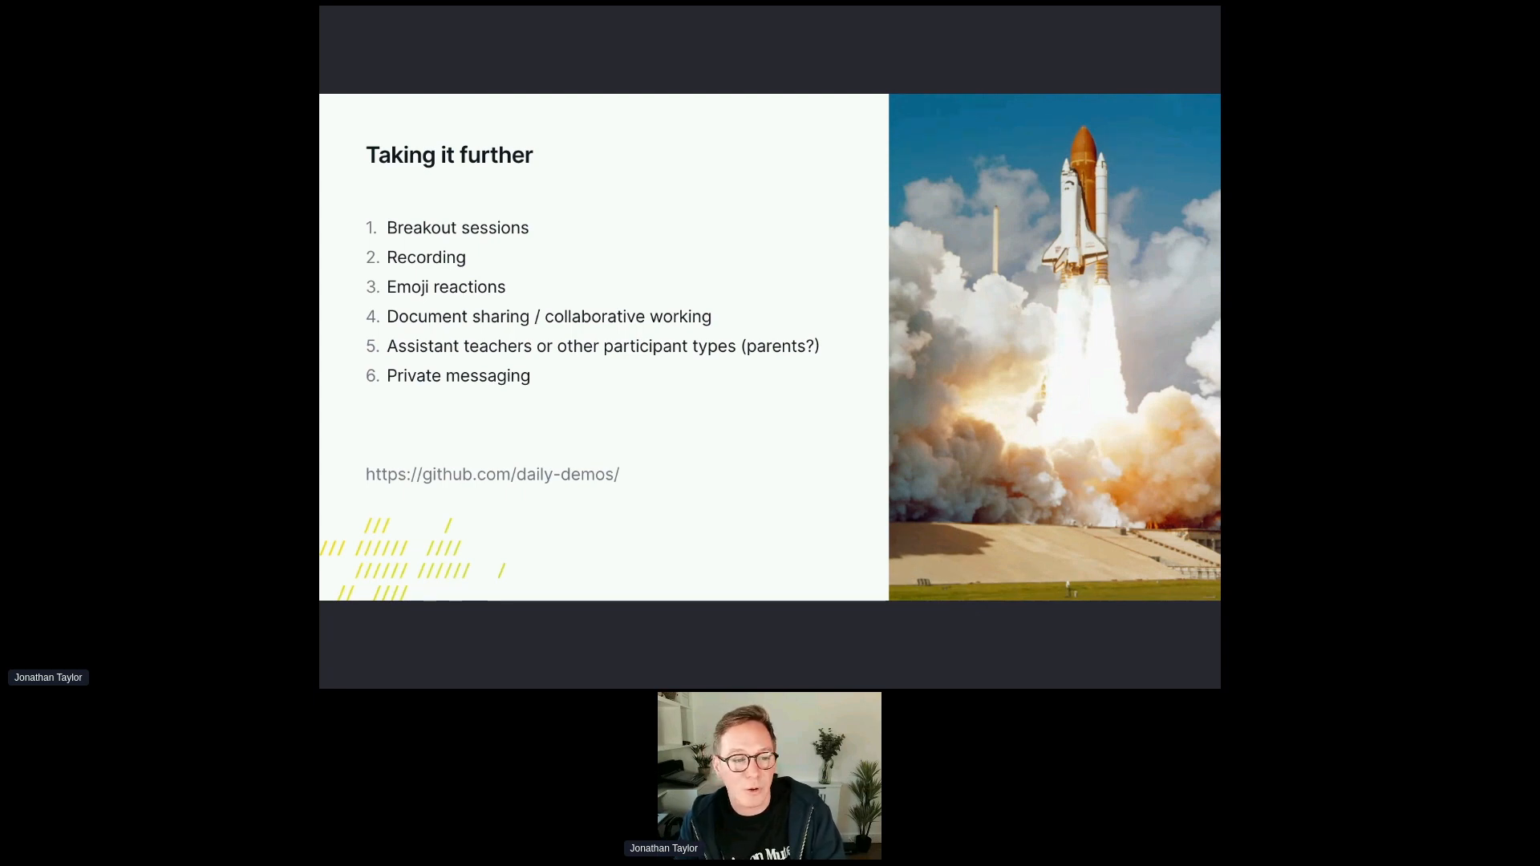
Show the final 'Have fun building, thank you!' slide with the contact email
{"action": "key", "text": "Right"}
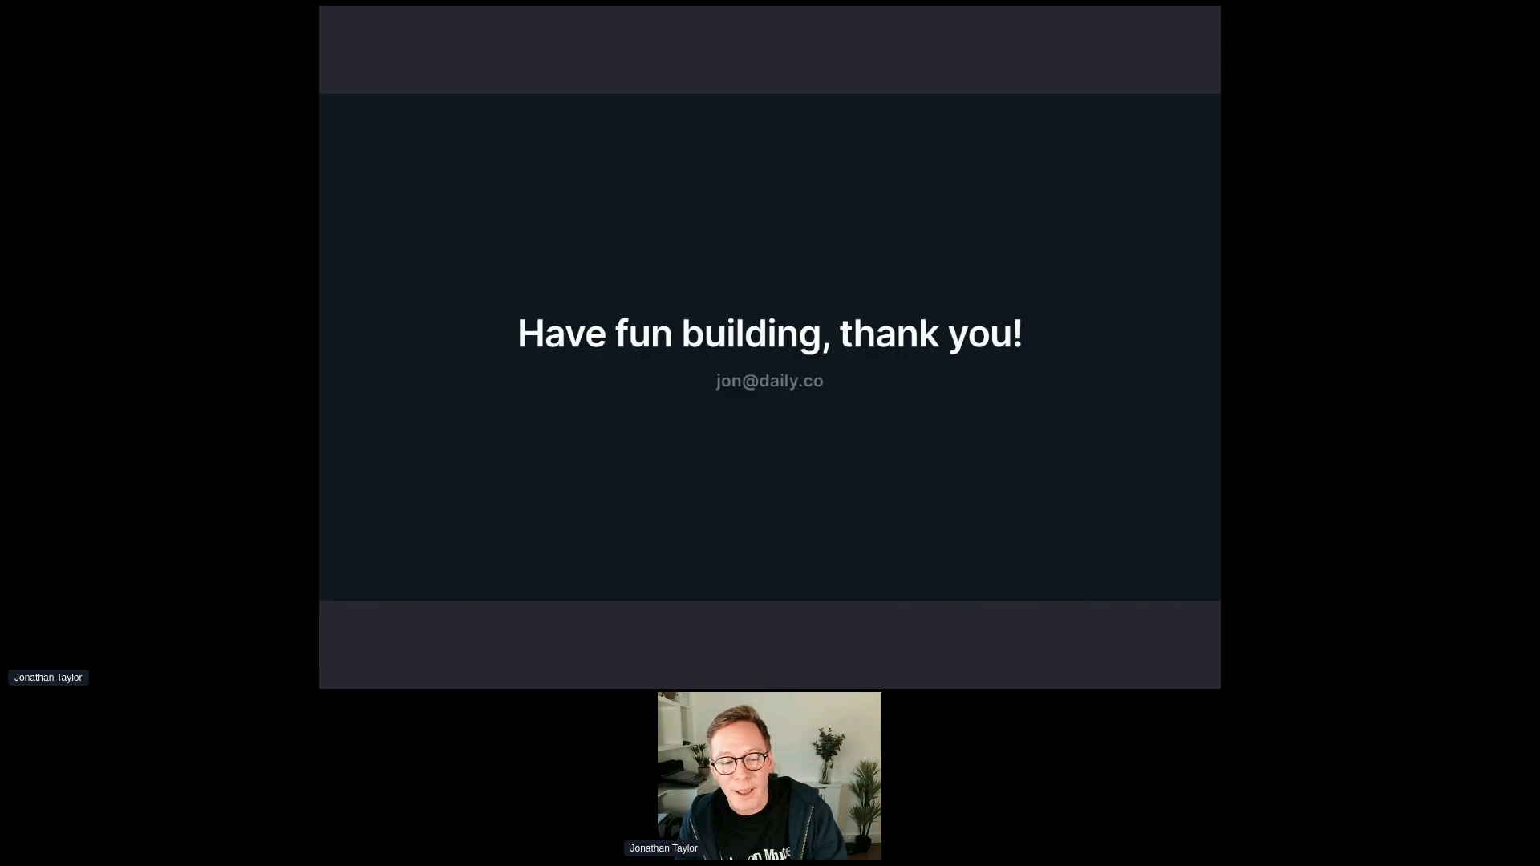